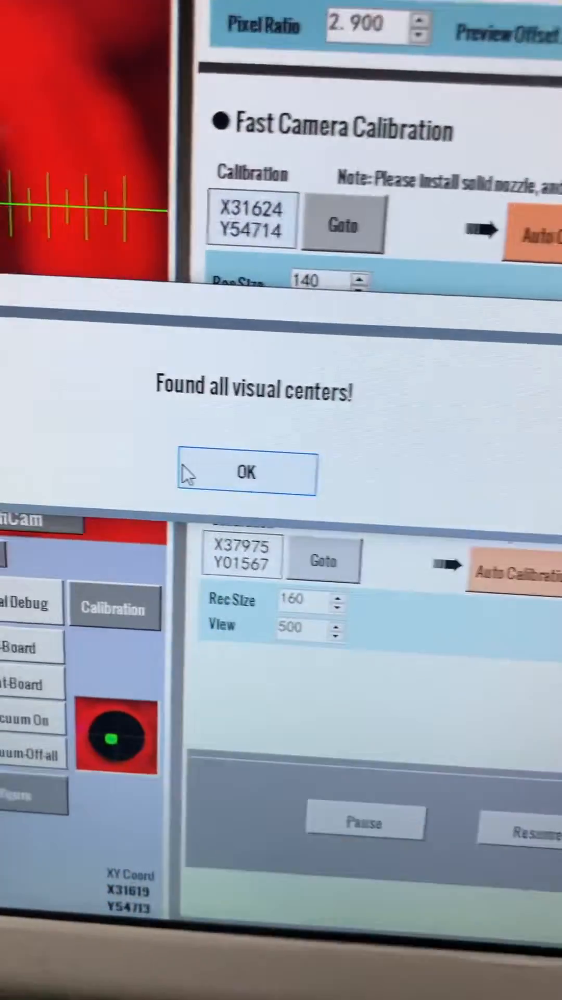
- Acknowledge the 'Found all visual centers!' message after fast camera calibration
{"action": "left_click", "coordinate": [248, 473]}
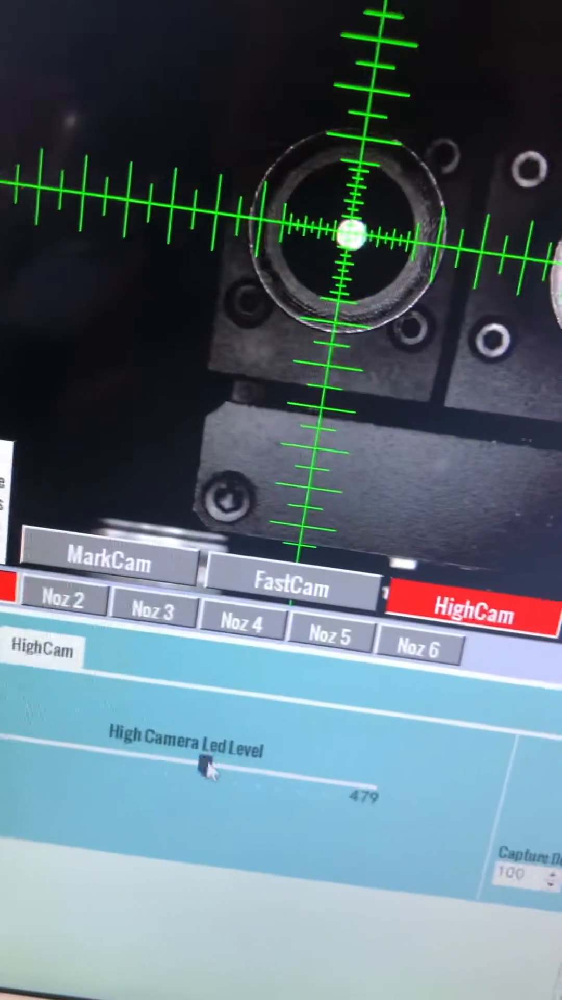
{"action": "left_click_drag", "start_coordinate": [205, 775], "coordinate": [70, 799]}
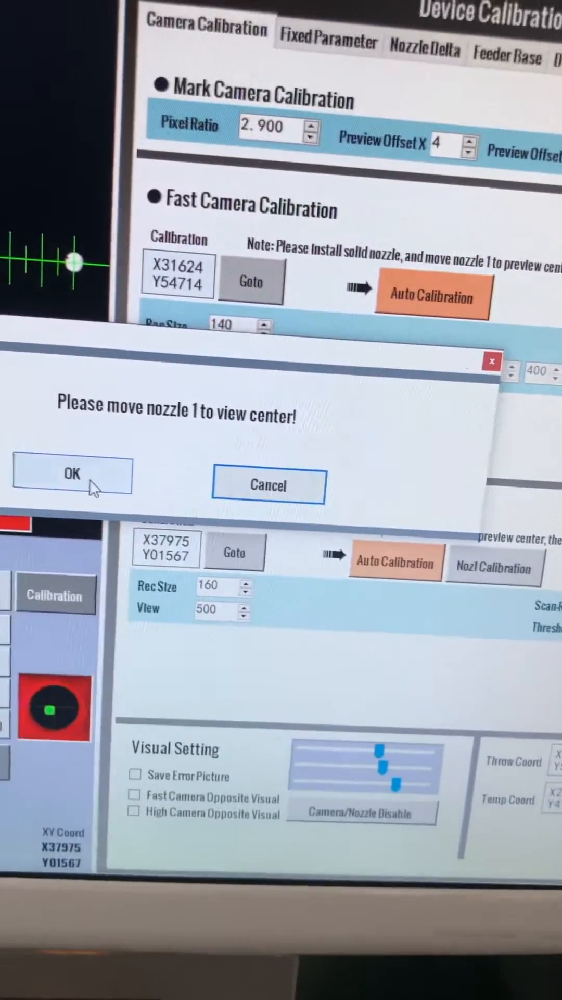
- Confirm nozzle 1 is at view center and let high camera auto calibration update its coordinates
{"action": "left_click", "coordinate": [72, 475]}
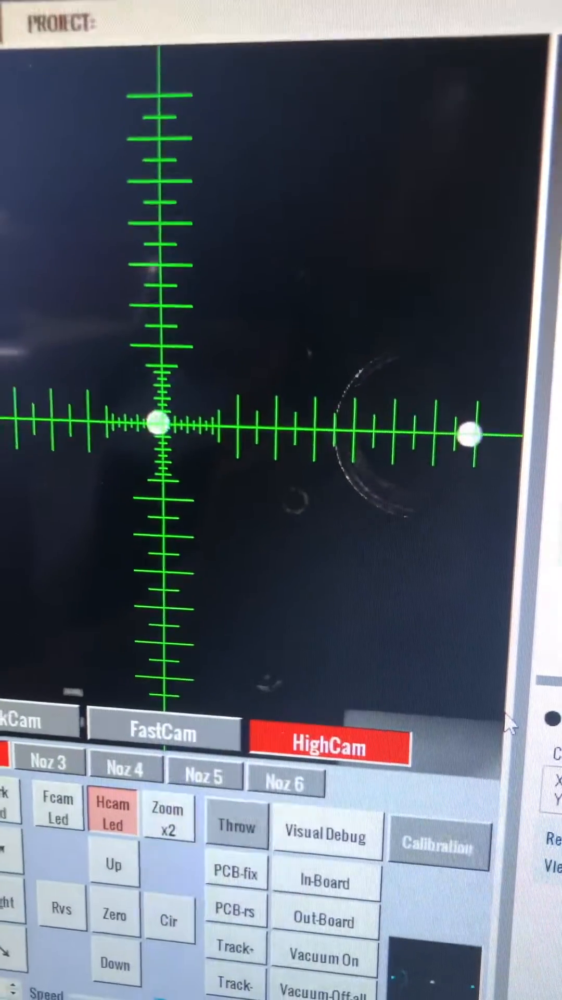
{"action": "left_click", "coordinate": [438, 844]}
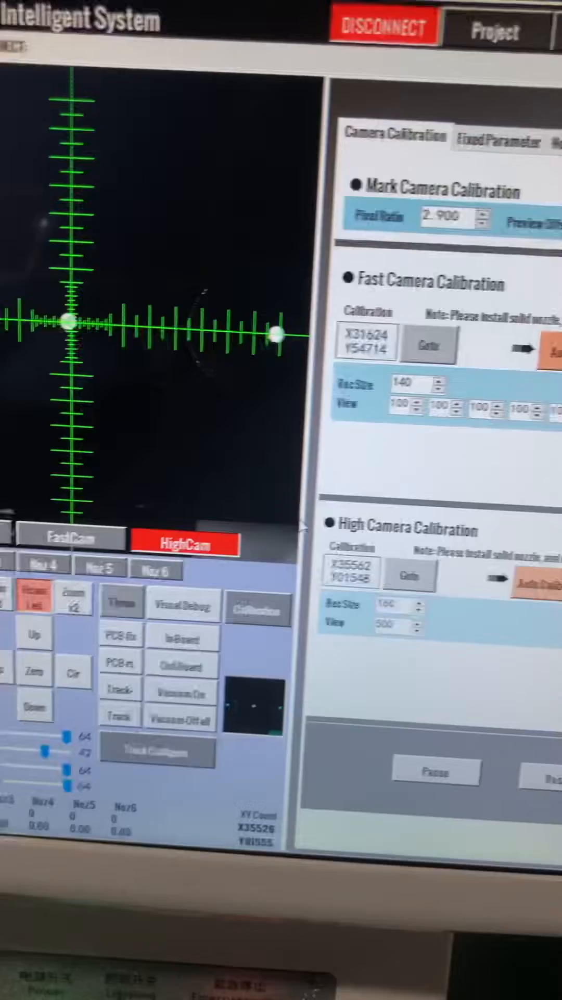